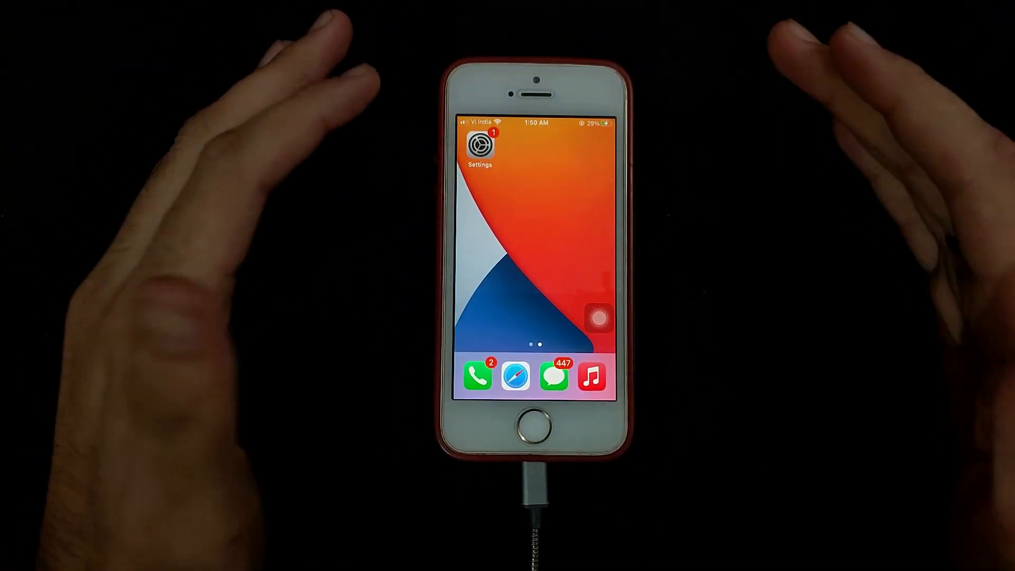
Reach Software Update offering iOS 14.3 (505.7 MB) with automatic update downloads on.
{"action": "left_click", "coordinate": [478, 146]}
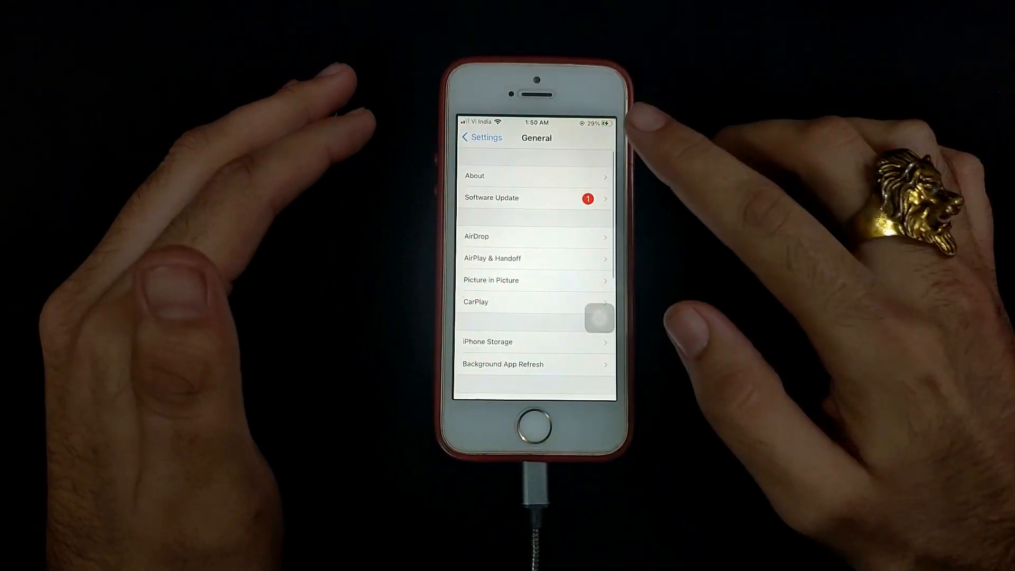
{"action": "left_click", "coordinate": [472, 176]}
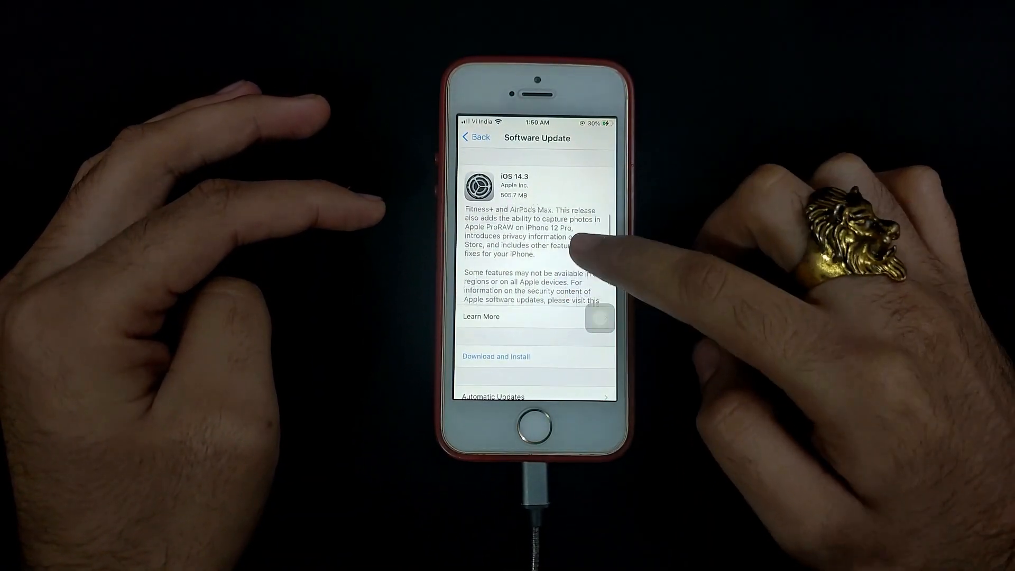
{"action": "scroll", "scroll_direction": "down", "scroll_amount": 3}
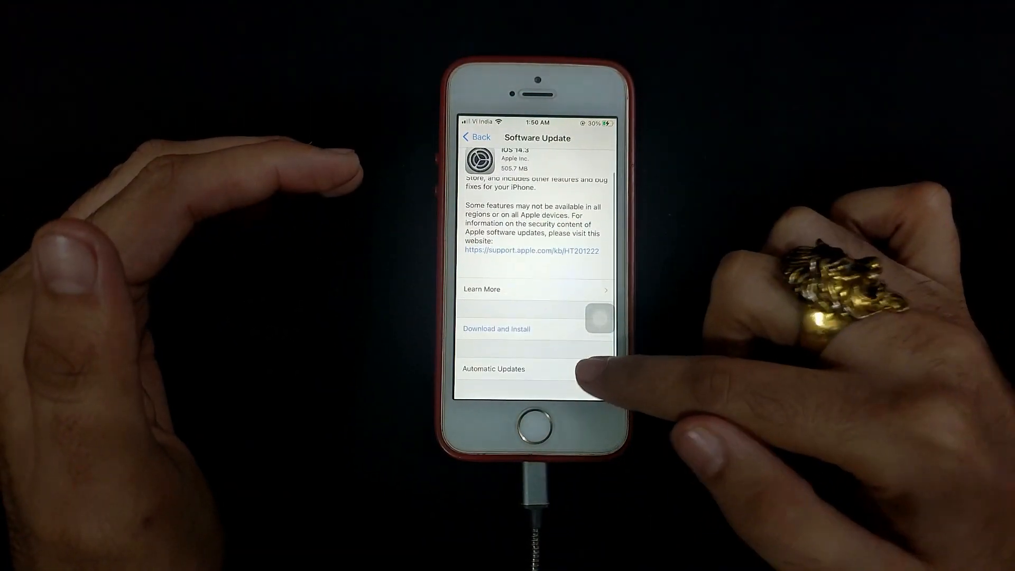
{"action": "left_click", "coordinate": [493, 369]}
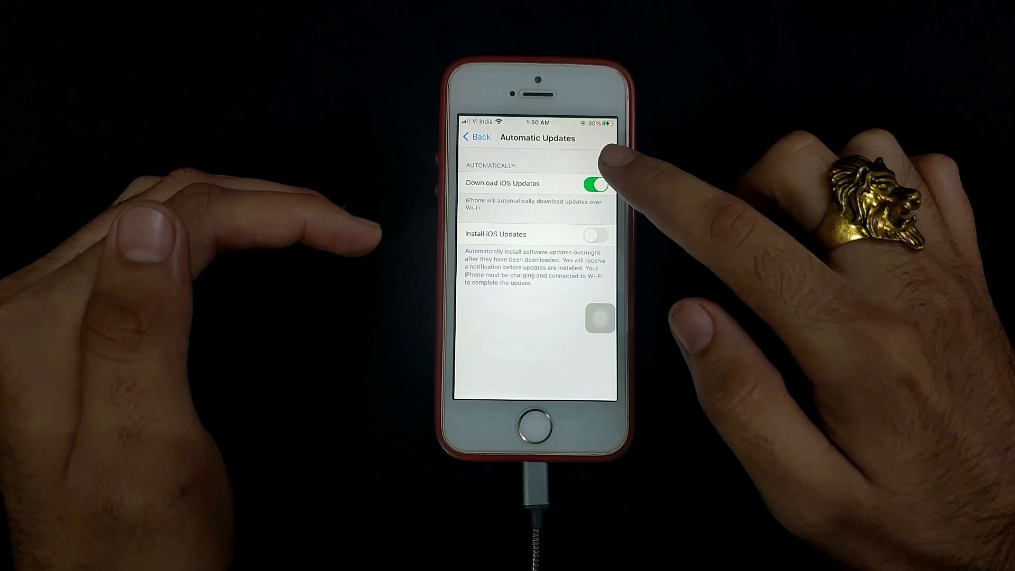
{"action": "left_click", "coordinate": [476, 136]}
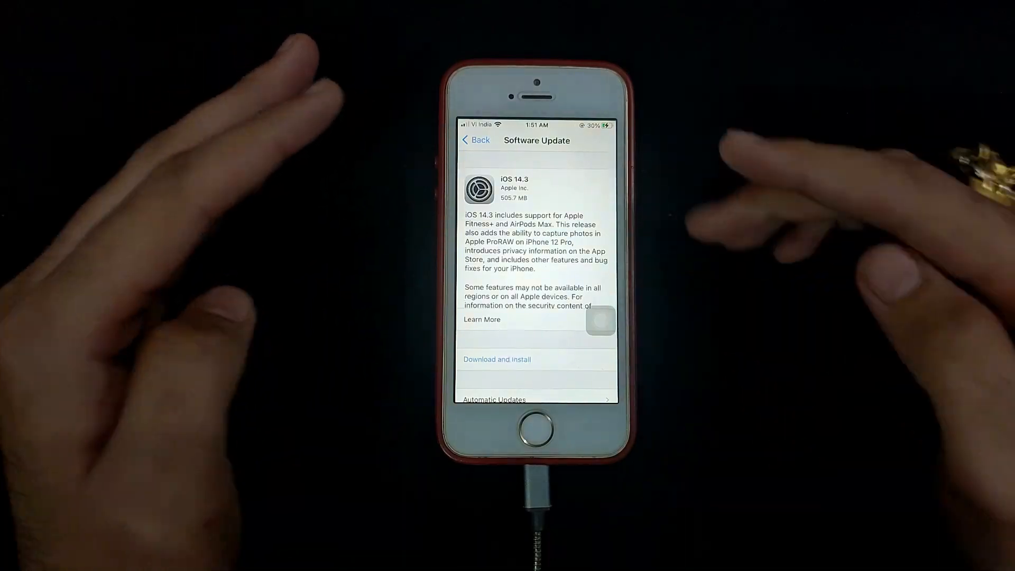
{"action": "left_click", "coordinate": [482, 319]}
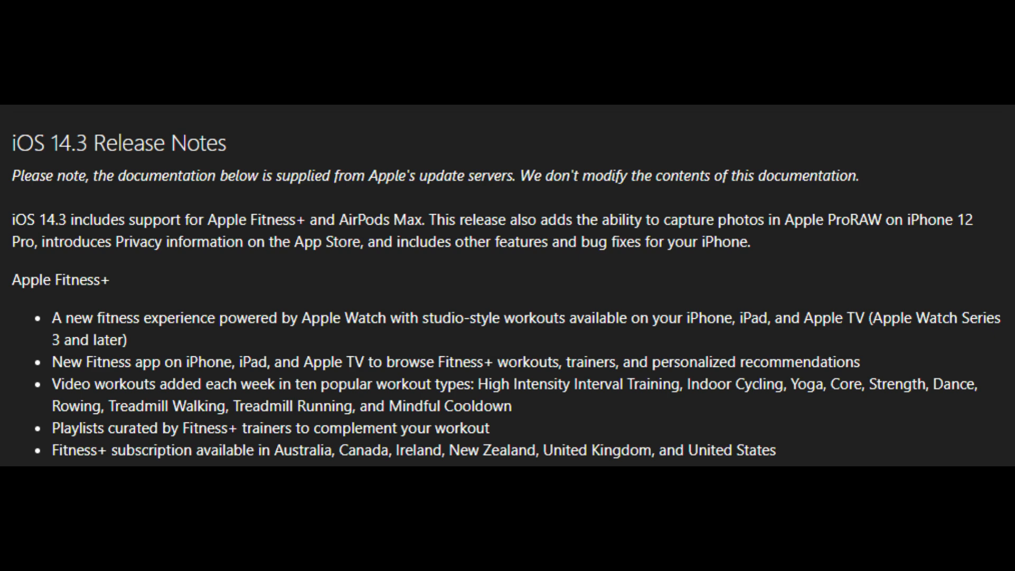
{"action": "scroll", "scroll_direction": "down", "scroll_amount": 3}
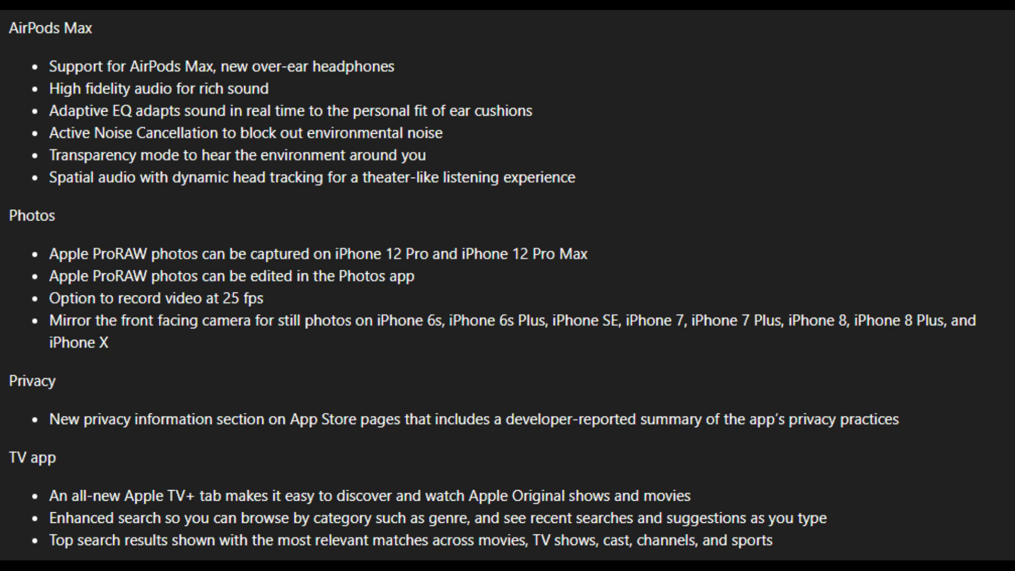
{"action": "scroll", "scroll_direction": "down", "scroll_amount": 3}
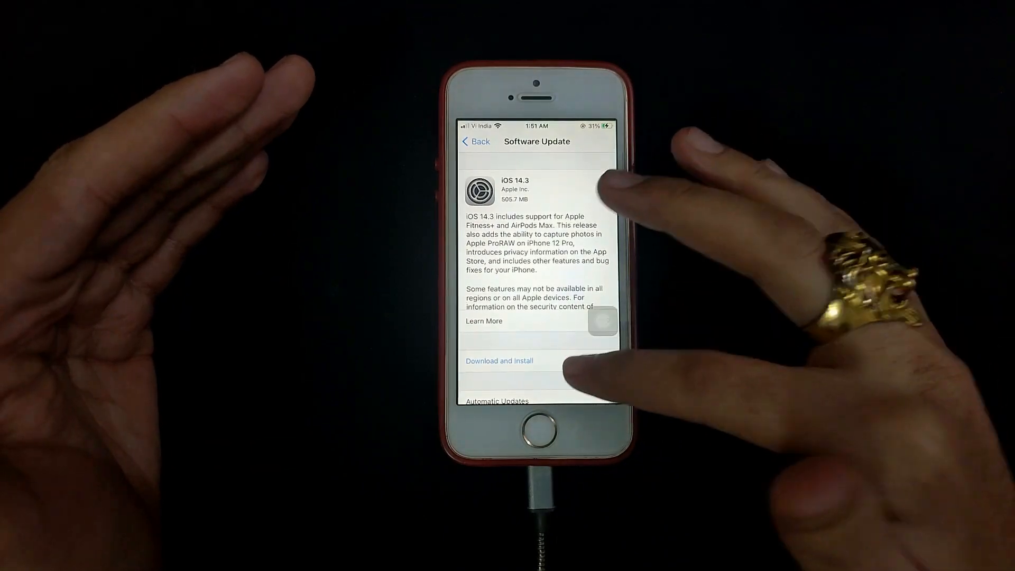
Lock the iPhone with the side button and wake it to the lock screen.
{"action": "left_click", "coordinate": [499, 361]}
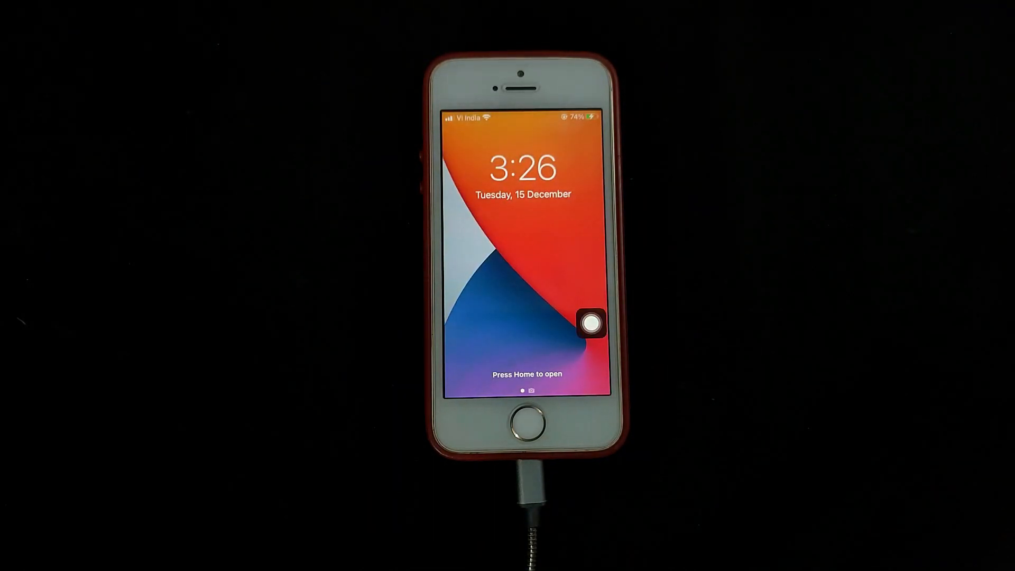
Unlock the iPhone to its home screen, then view the extracted Checkra1n 0.12.1 folder.
{"action": "left_click", "coordinate": [522, 414]}
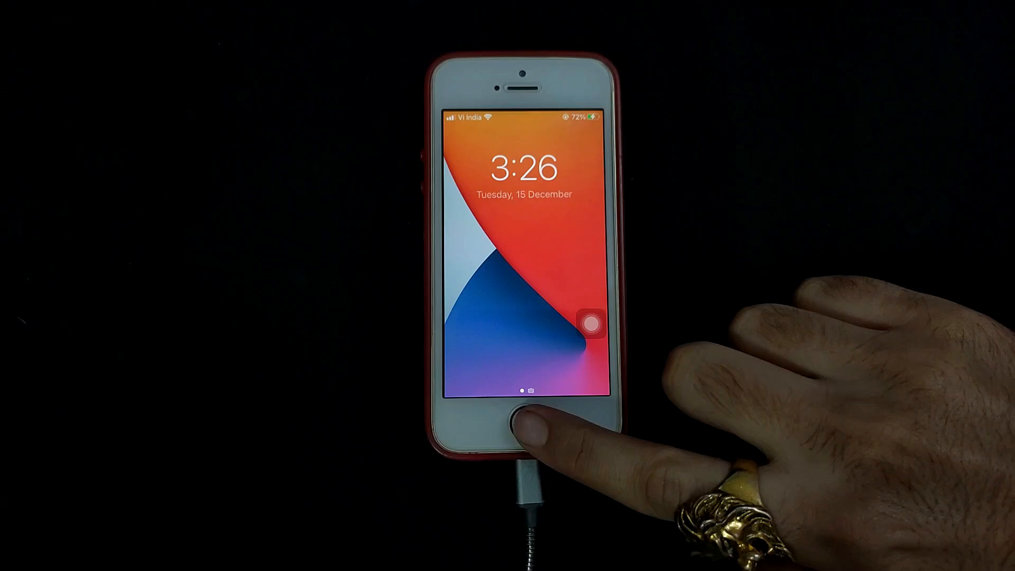
{"action": "left_click", "coordinate": [524, 420]}
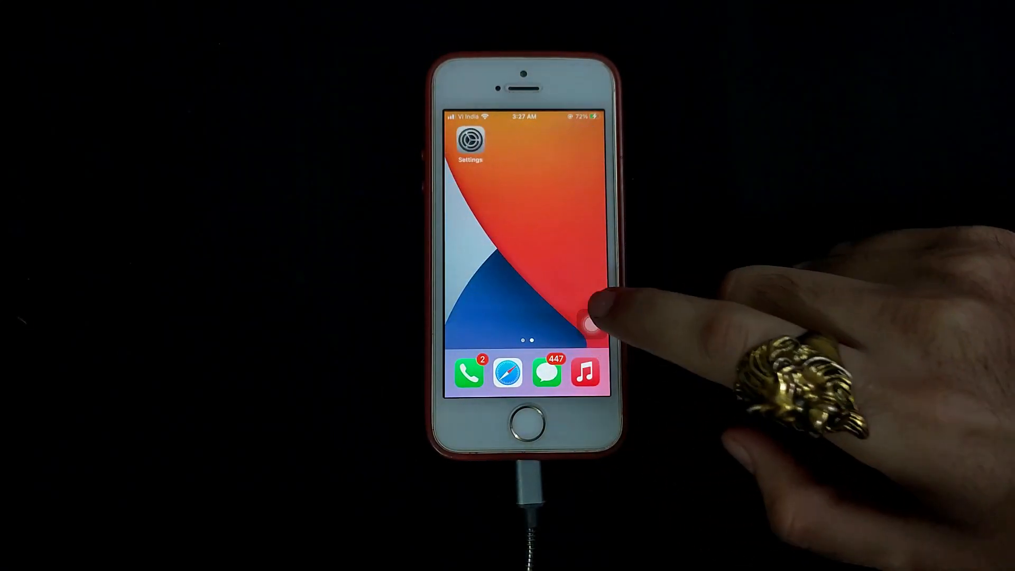
{"action": "left_click", "coordinate": [470, 139]}
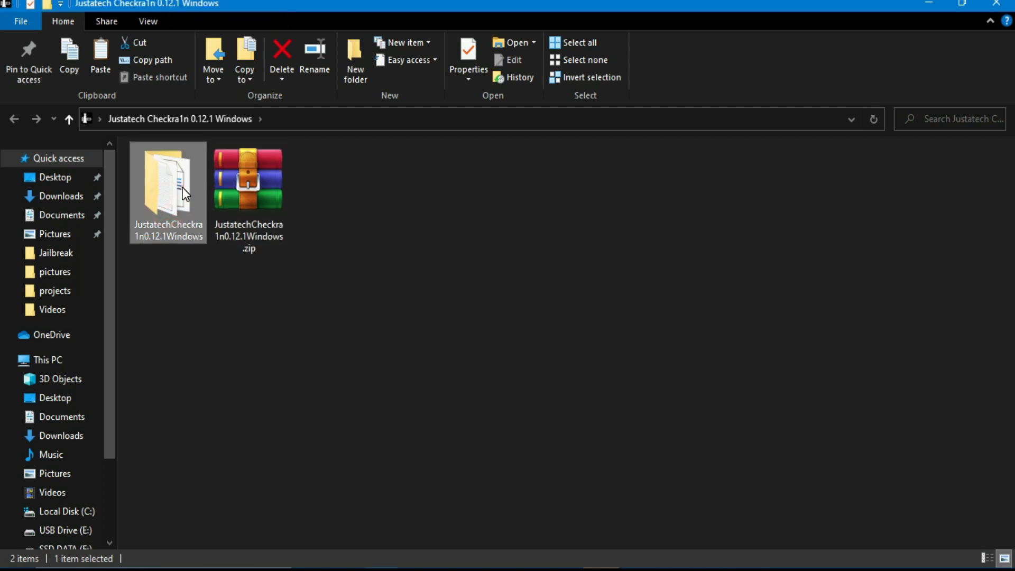
Open JustatechCheckra1n0.12.1Windows and read 'IMPORTANT READ THE INSTRUCTIONS FIRST.txt'.
{"action": "double_click", "coordinate": [167, 178]}
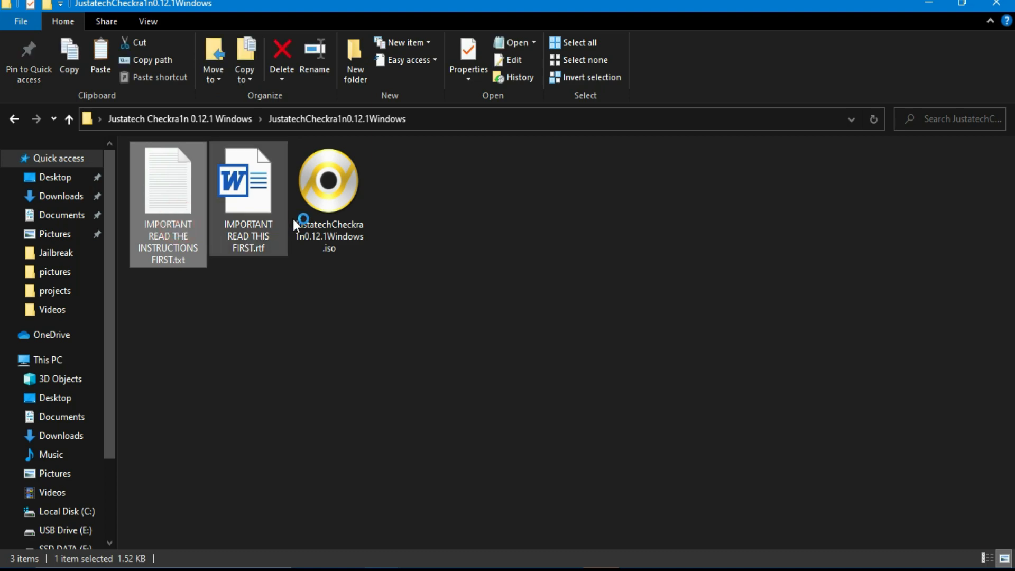
{"action": "double_click", "coordinate": [168, 181]}
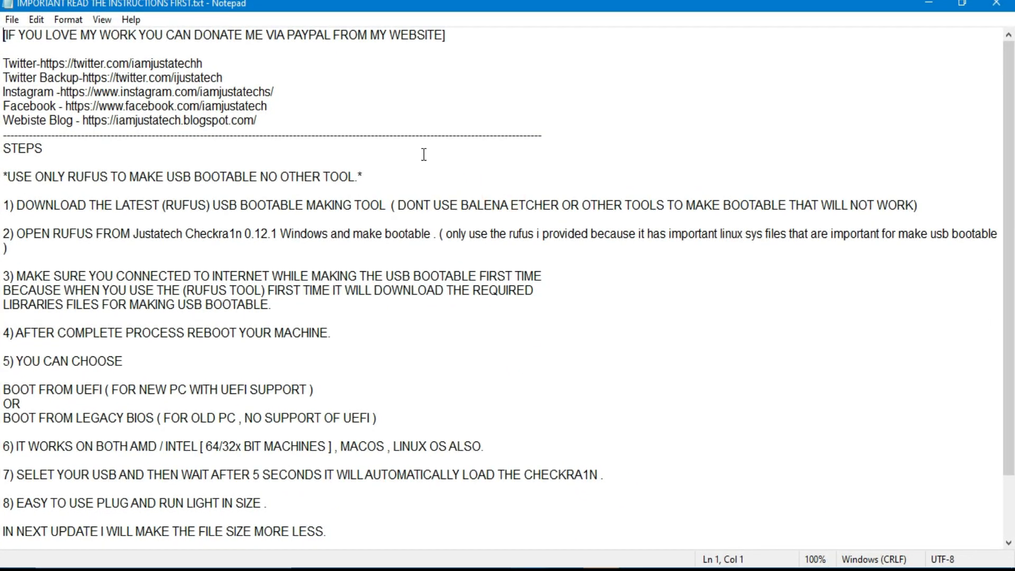
{"action": "mouse_move", "coordinate": [340, 214]}
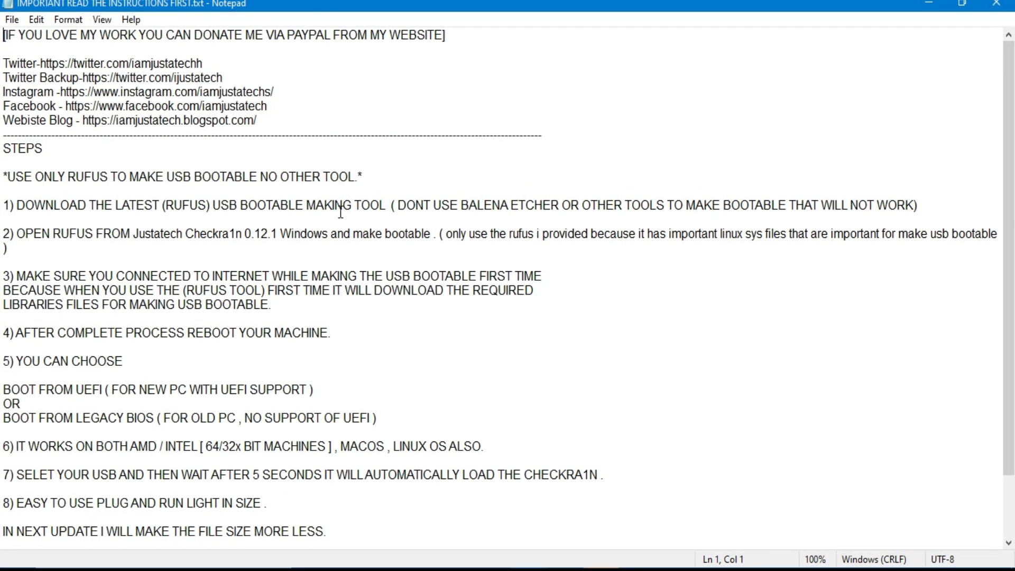
{"action": "double_click", "coordinate": [188, 205]}
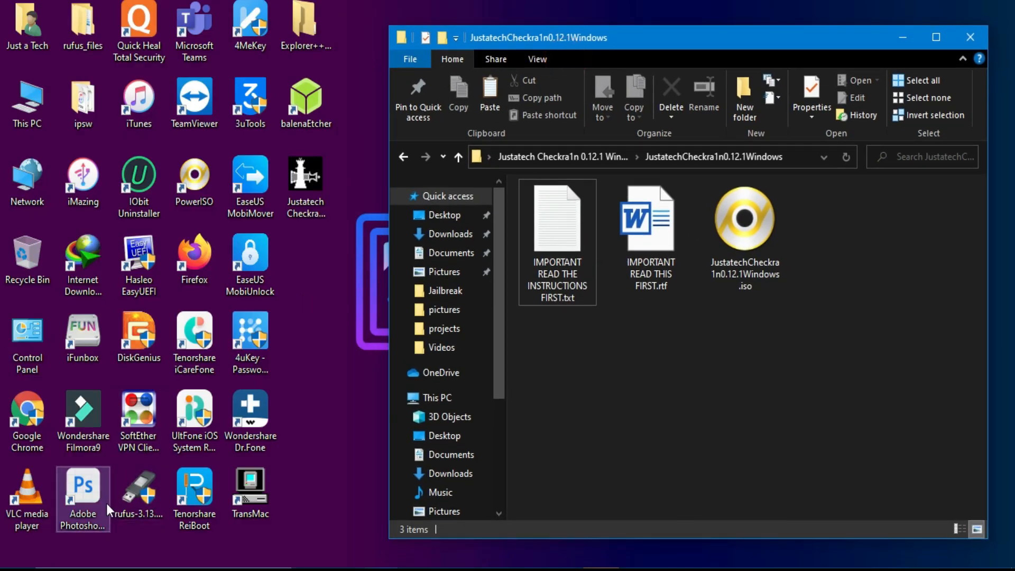
Launch Rufus and select the checkra1n ISO from the Desktop's Justatech Checkra1n folder.
{"action": "double_click", "coordinate": [138, 486]}
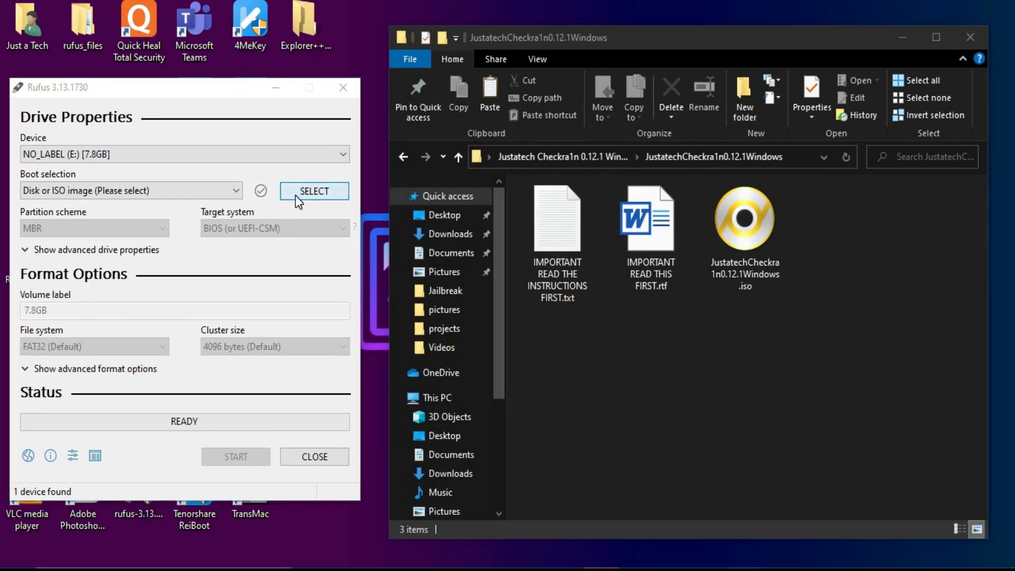
{"action": "left_click", "coordinate": [314, 191]}
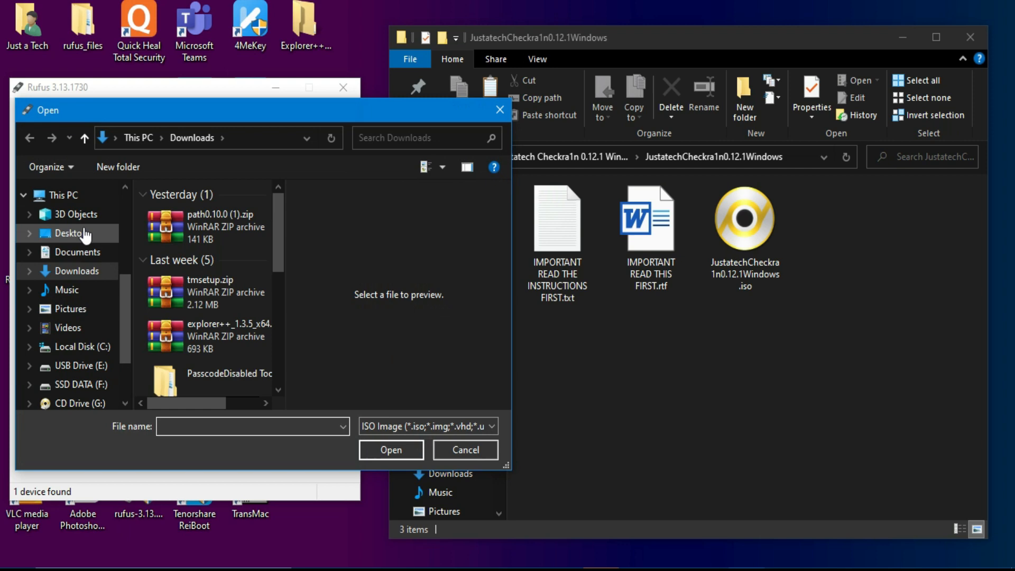
{"action": "left_click", "coordinate": [71, 233]}
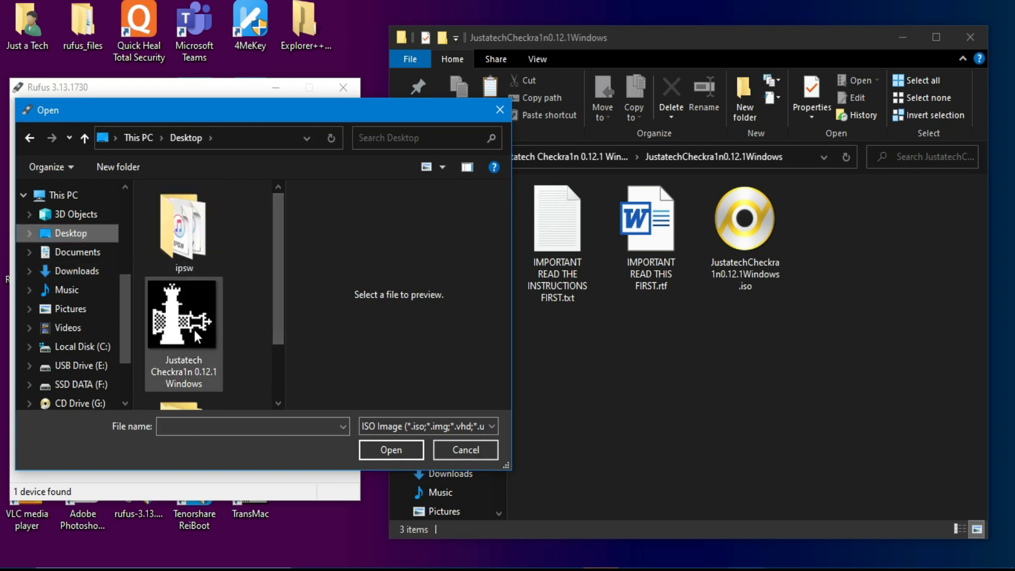
{"action": "double_click", "coordinate": [183, 314]}
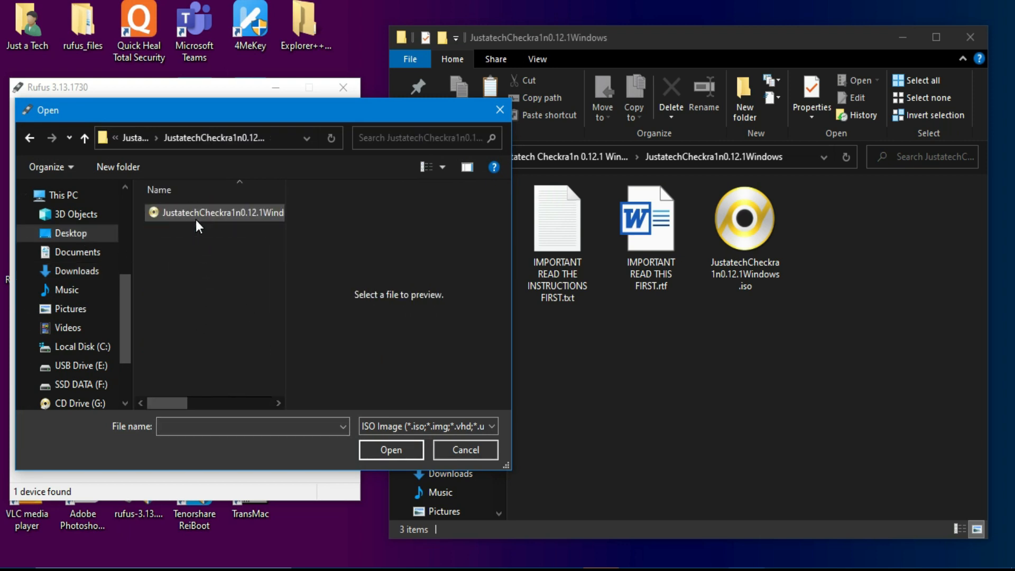
{"action": "left_click", "coordinate": [390, 449]}
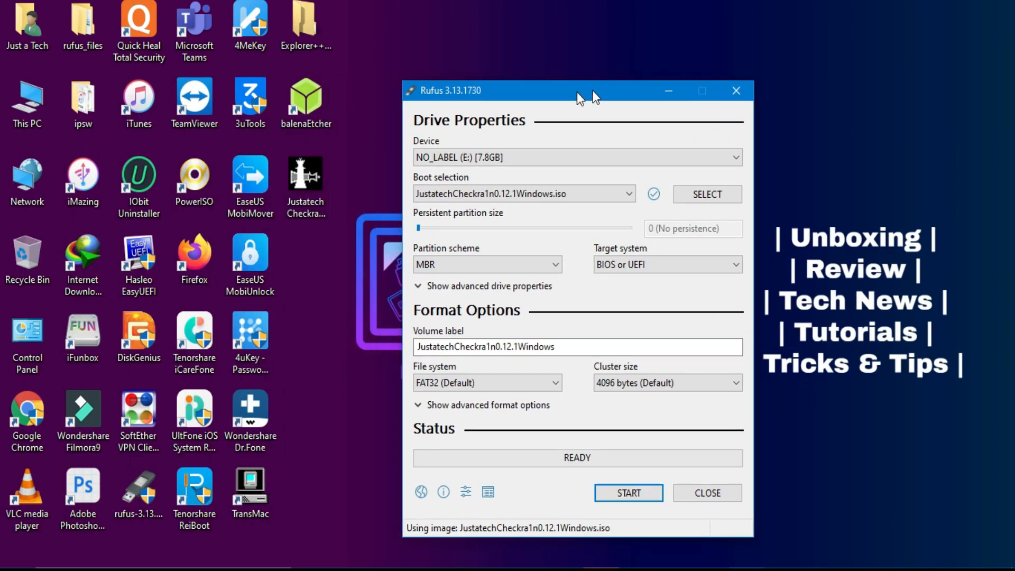
Keep the MBR partition scheme and start writing, confirming the data-erase warning.
{"action": "left_click", "coordinate": [513, 264]}
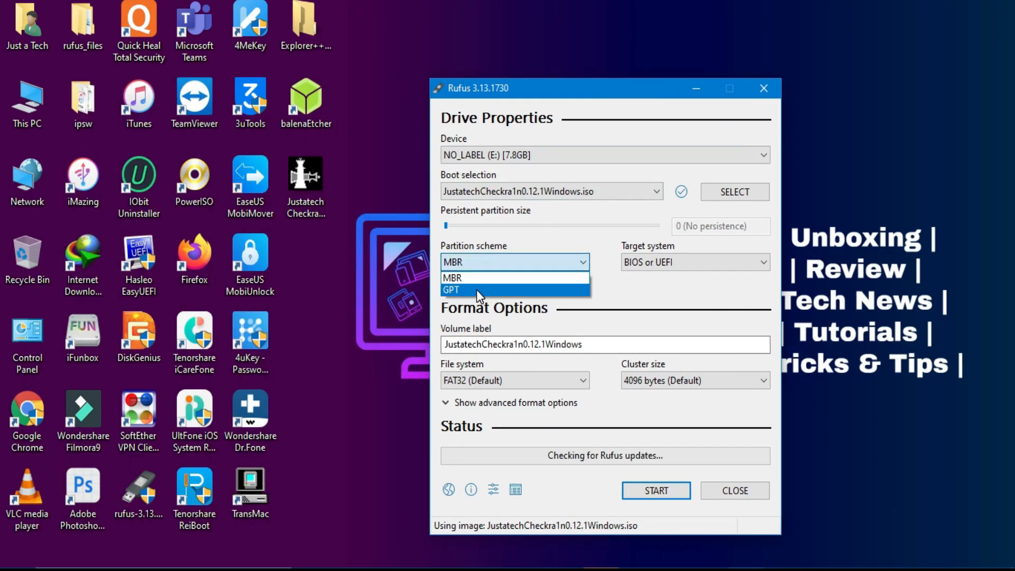
{"action": "left_click", "coordinate": [451, 277]}
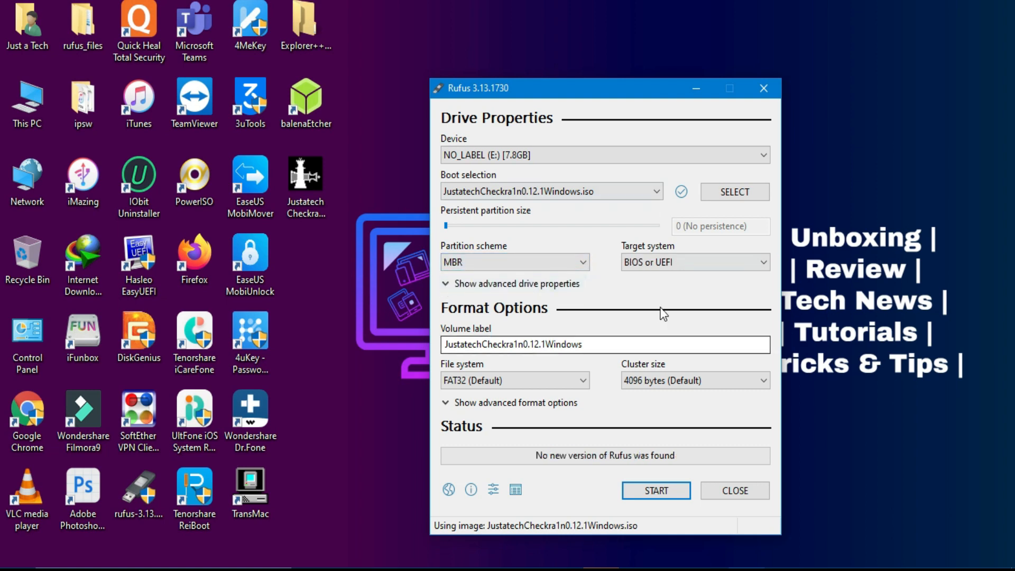
{"action": "left_click", "coordinate": [655, 490]}
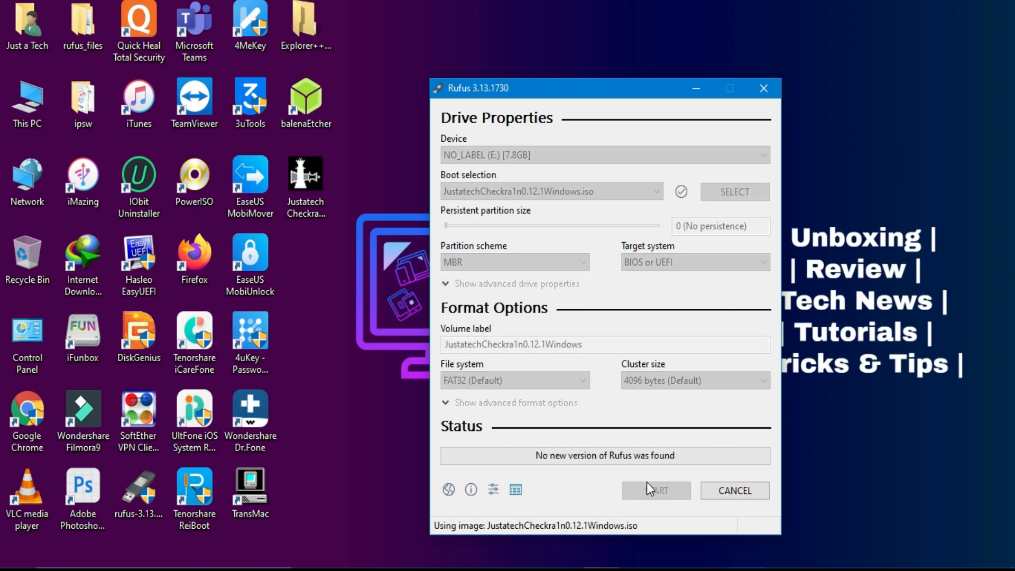
{"action": "left_click", "coordinate": [654, 490]}
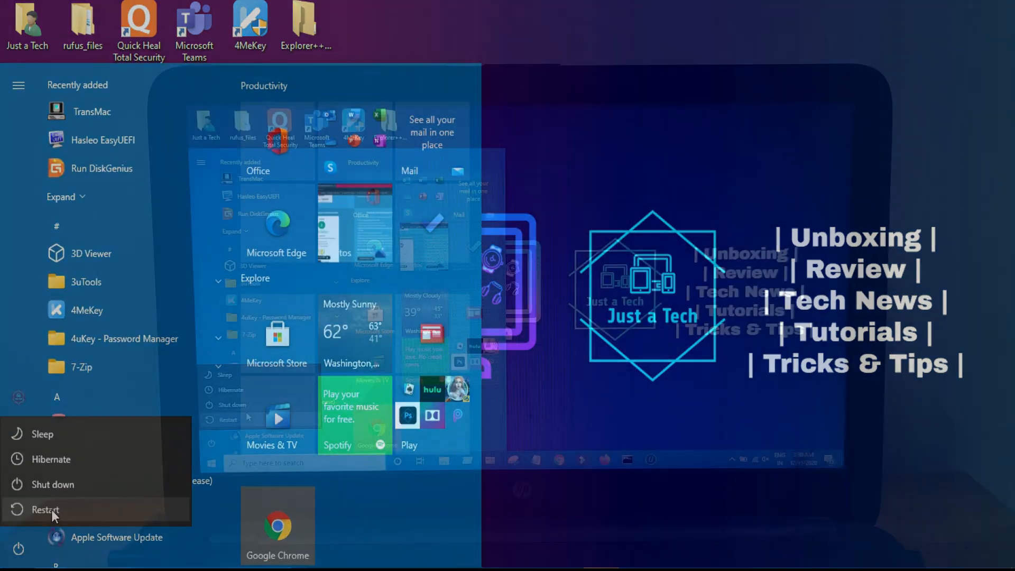
Restart the computer from the Start menu's power options.
{"action": "left_click", "coordinate": [46, 509]}
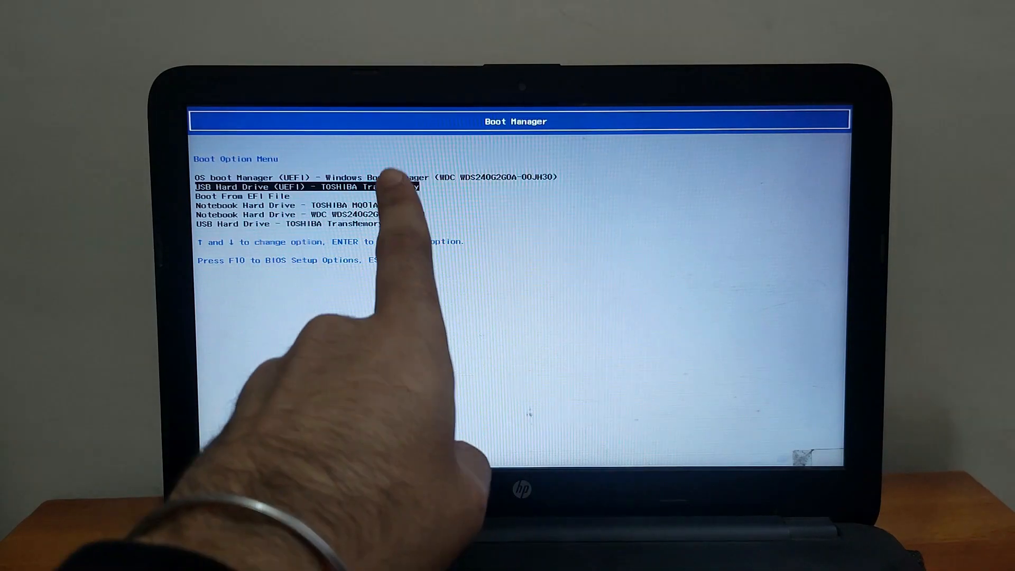
Boot from 'USB Hard Drive (UEFI) - TOSHIBA' in the Boot Option Menu.
{"action": "key", "text": "Return"}
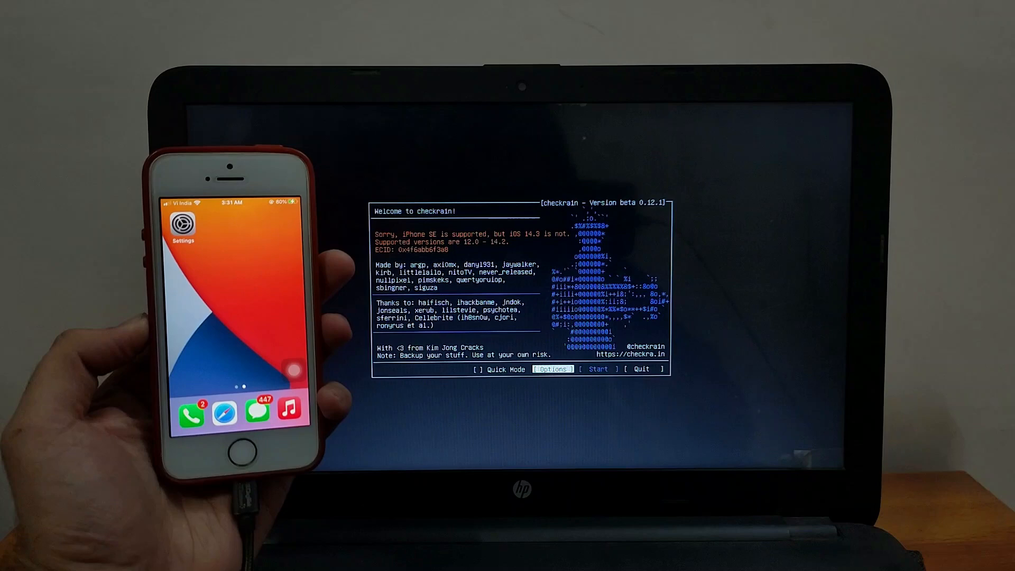
Allow untested iOS versions in checkra1n options and start, accepting the warning.
{"action": "left_click", "coordinate": [552, 368]}
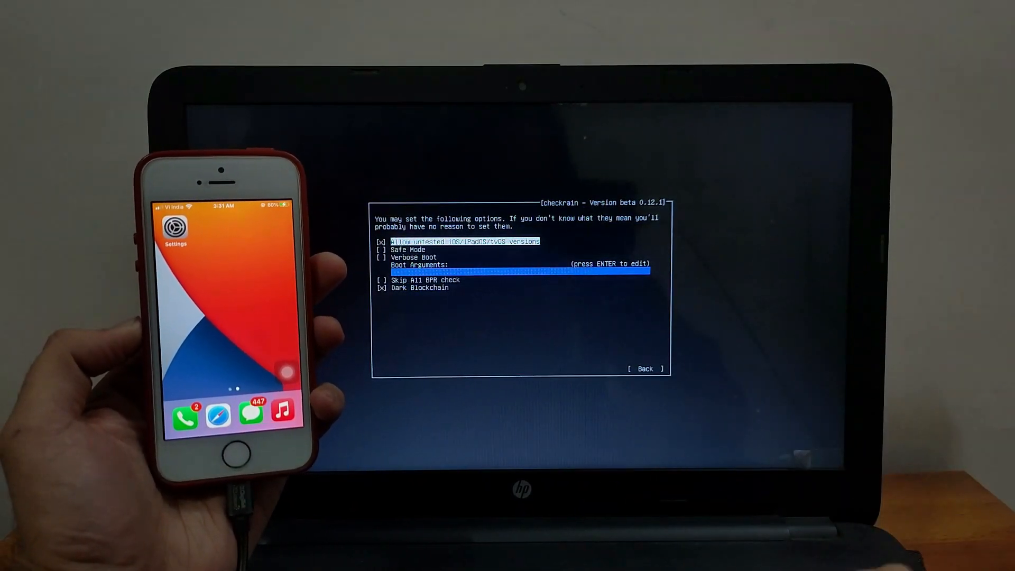
{"action": "key", "text": "down"}
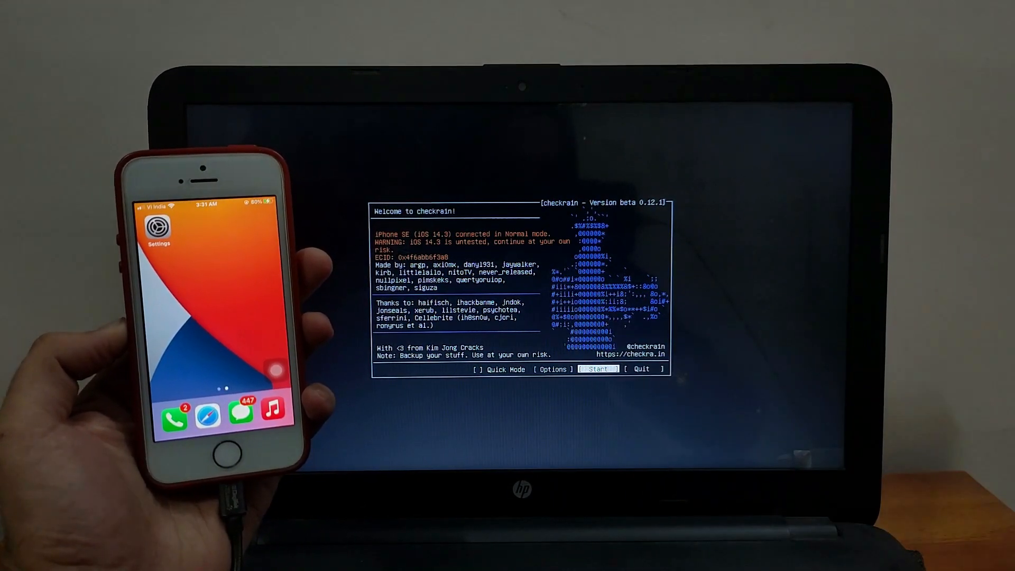
{"action": "left_click", "coordinate": [597, 369]}
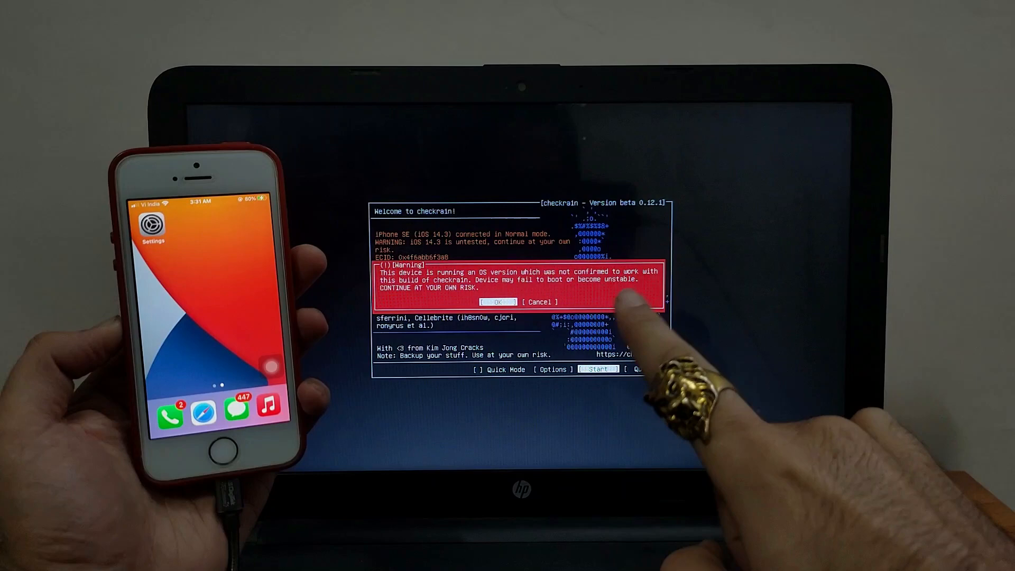
{"action": "left_click", "coordinate": [496, 301]}
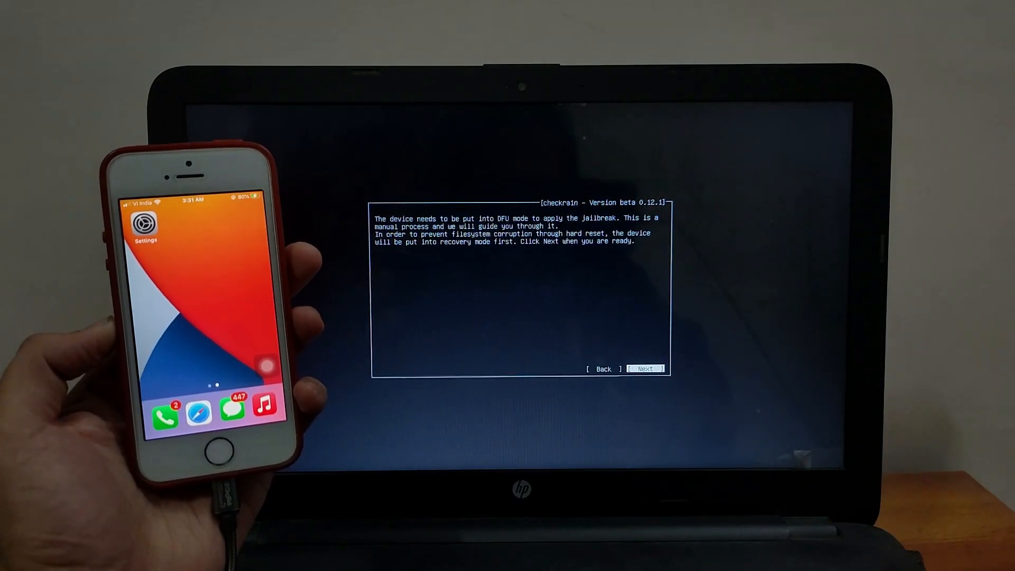
Put the iPhone into recovery mode, then run the DFU mode button sequence.
{"action": "left_click", "coordinate": [645, 369]}
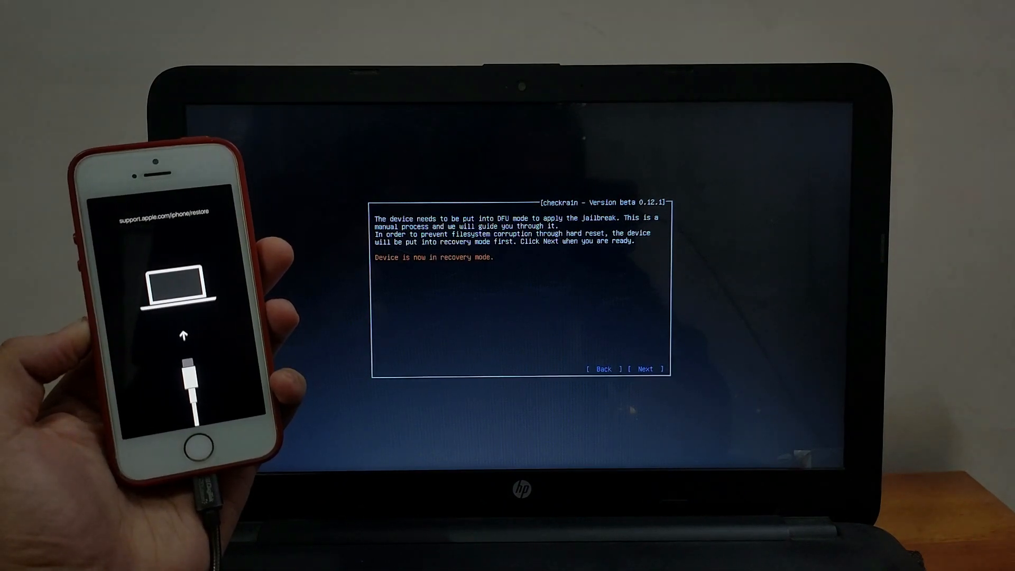
{"action": "left_click", "coordinate": [644, 368]}
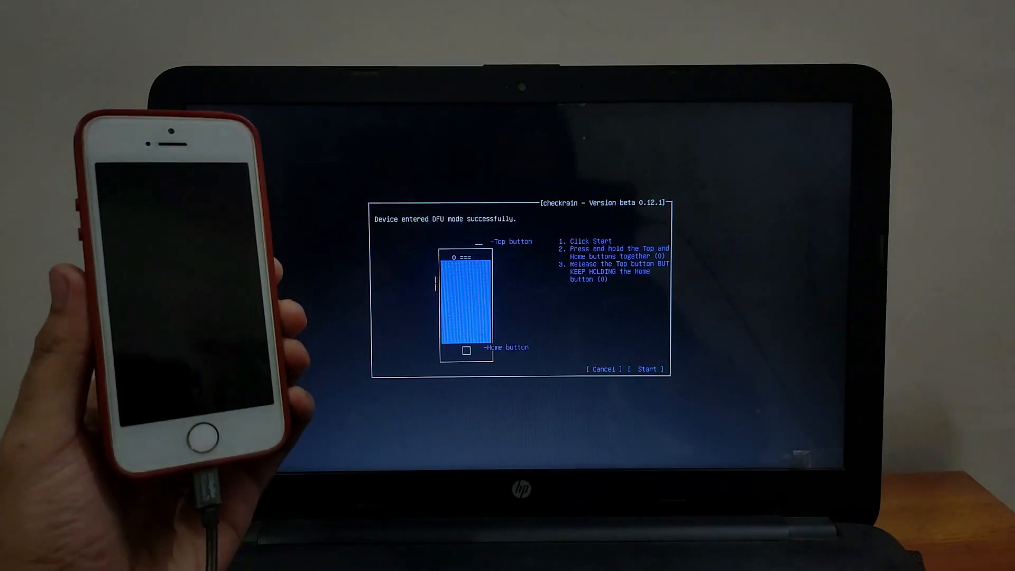
{"action": "left_click", "coordinate": [646, 369]}
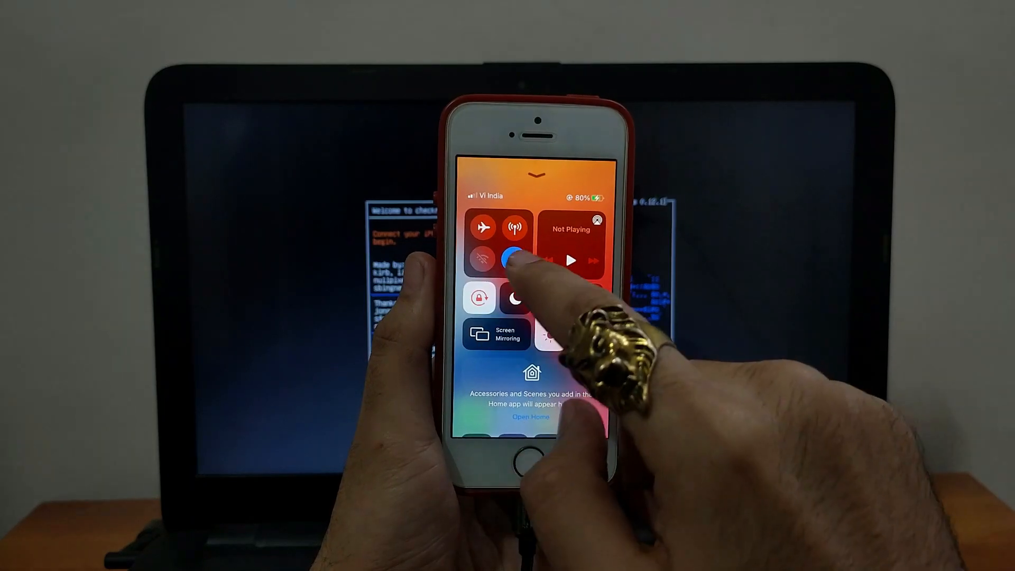
Turn on the phone's Wi-Fi and install Cydia from the checkra1n Loader.
{"action": "left_click", "coordinate": [513, 259]}
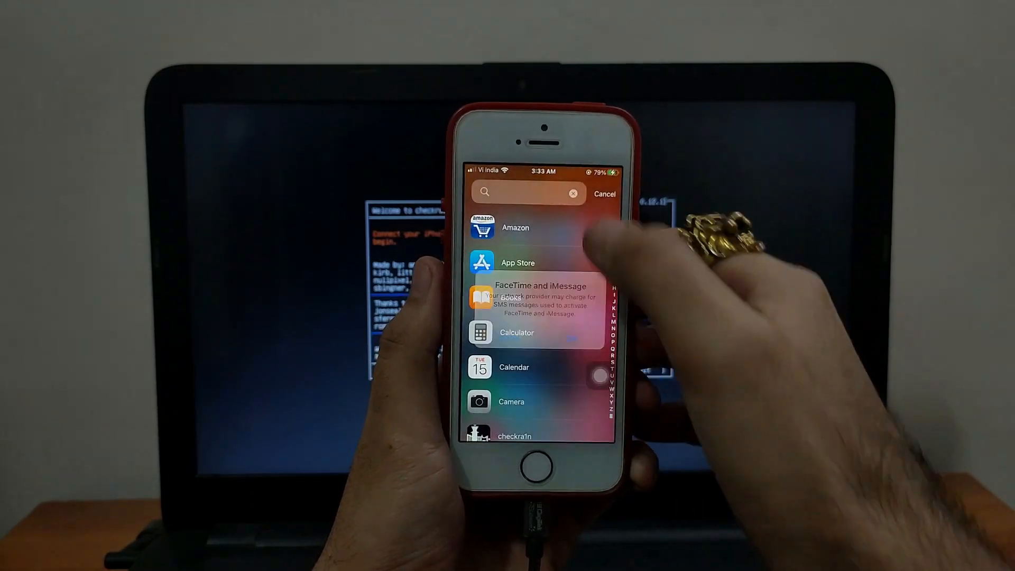
{"action": "type", "text": "c"}
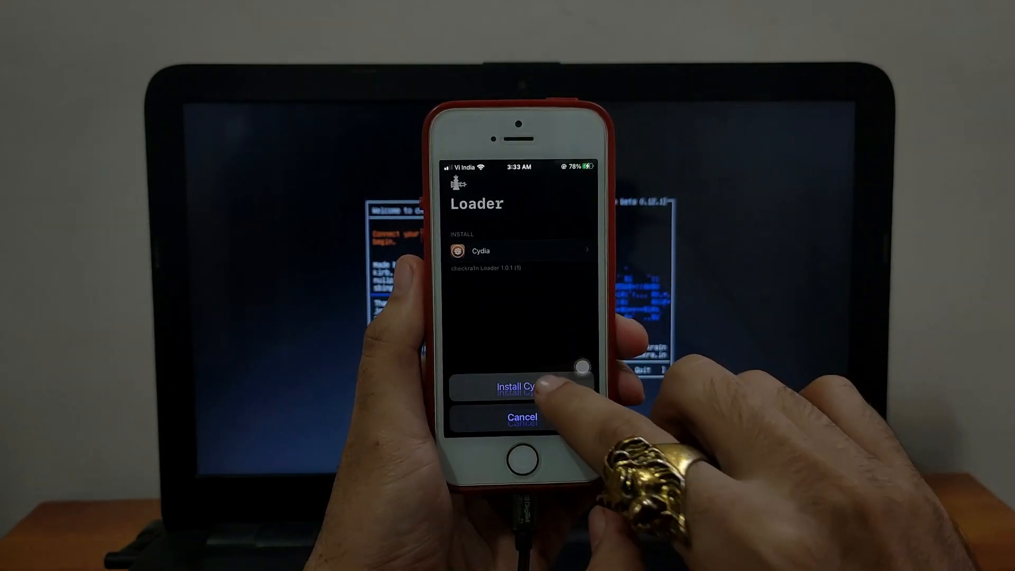
{"action": "left_click", "coordinate": [518, 386]}
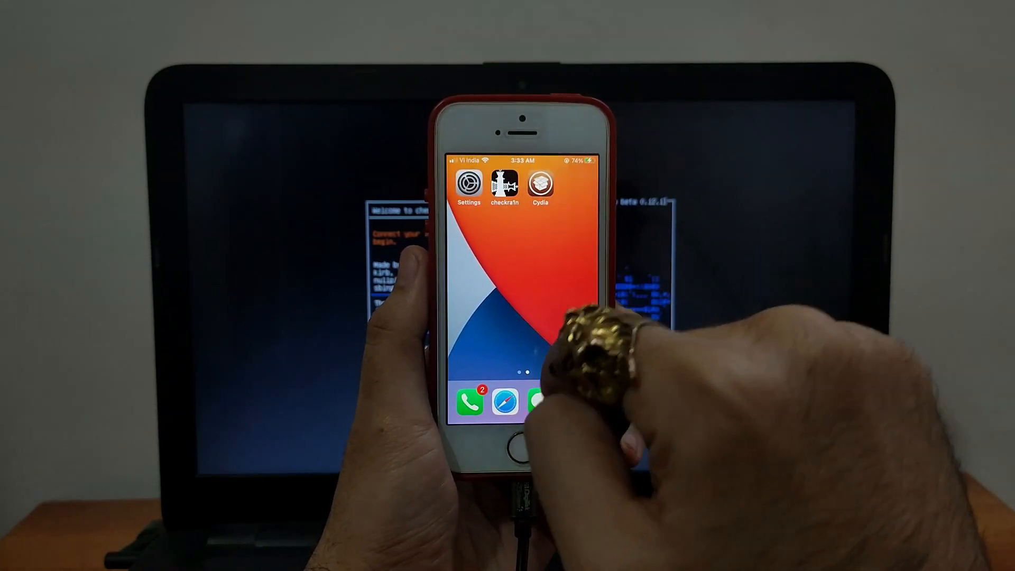
Upgrade all listed Cydia packages, including APT and Debian Packager, then restart SpringBoard.
{"action": "left_click", "coordinate": [539, 183]}
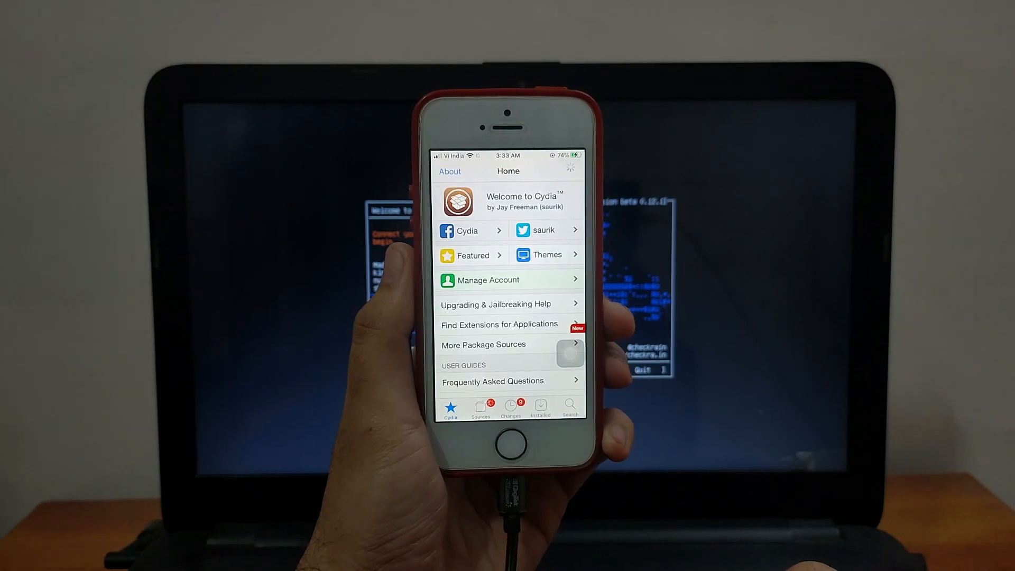
{"action": "scroll", "scroll_direction": "down", "scroll_amount": 3}
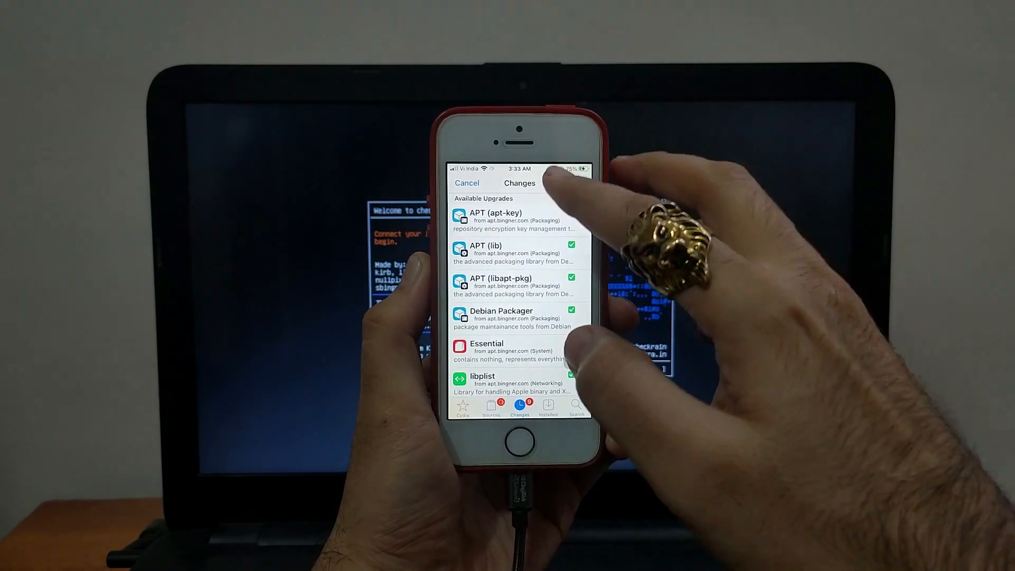
{"action": "left_click", "coordinate": [544, 183]}
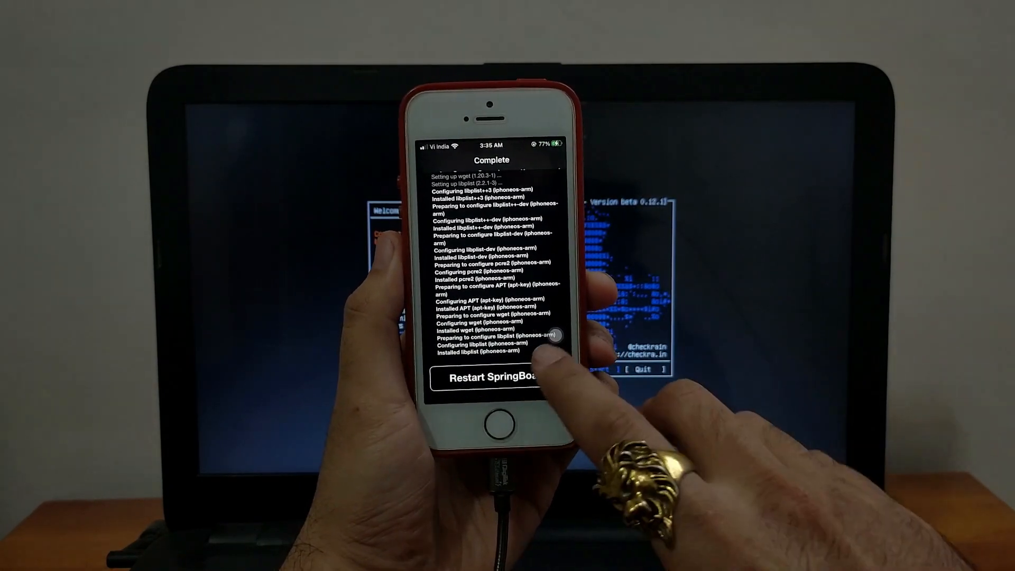
{"action": "left_click", "coordinate": [491, 378]}
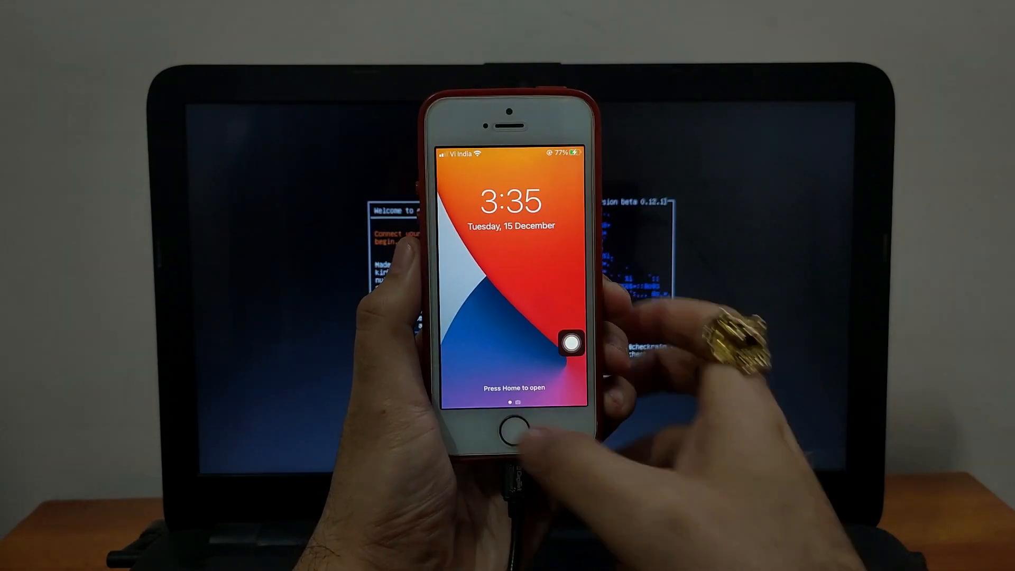
Unlock the iPhone into Settings, then quit checkra1n and enter 'poweroff' at the root prompt.
{"action": "left_click", "coordinate": [512, 425]}
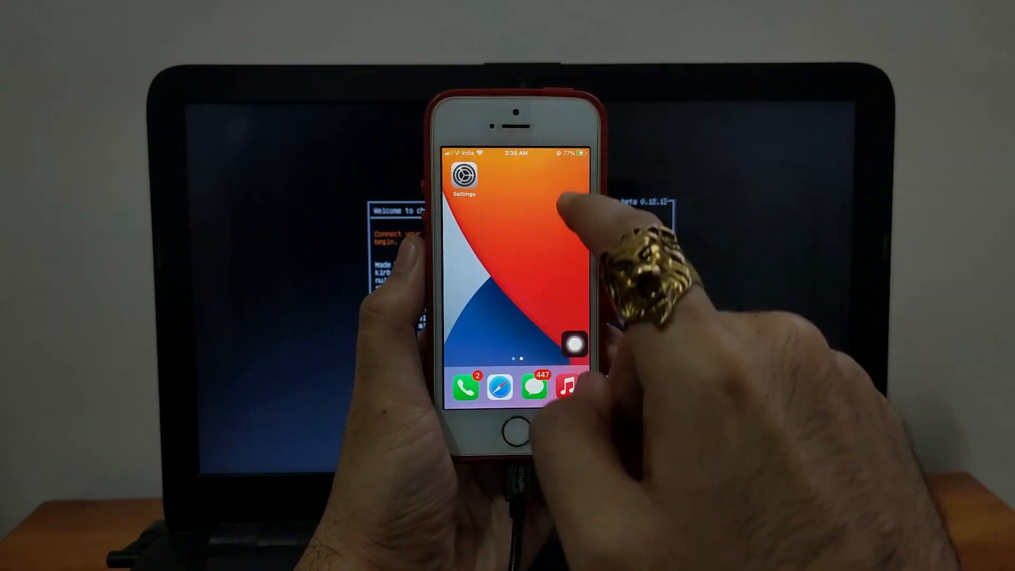
{"action": "scroll", "scroll_direction": "left", "scroll_amount": 3}
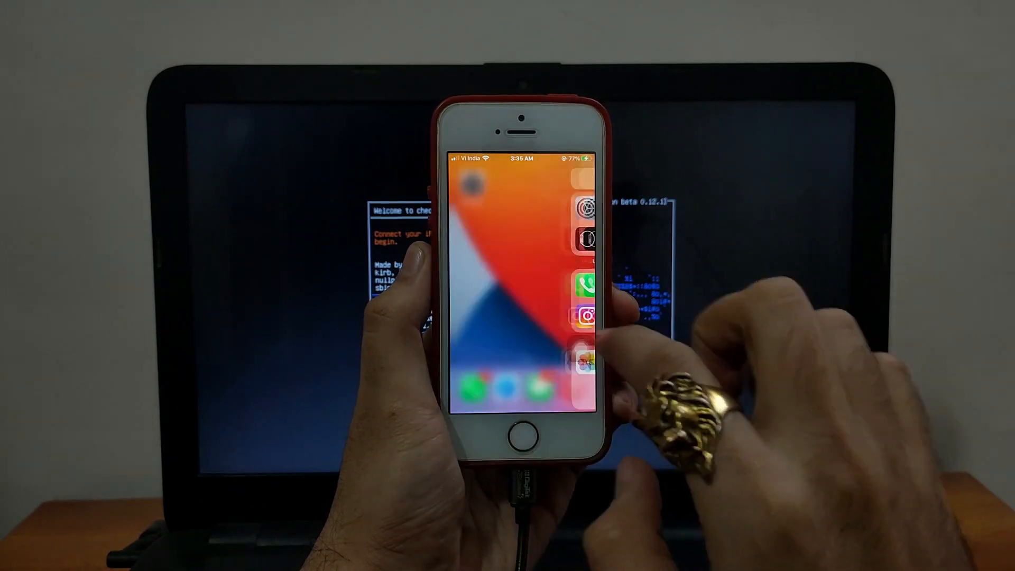
{"action": "left_click", "coordinate": [585, 204]}
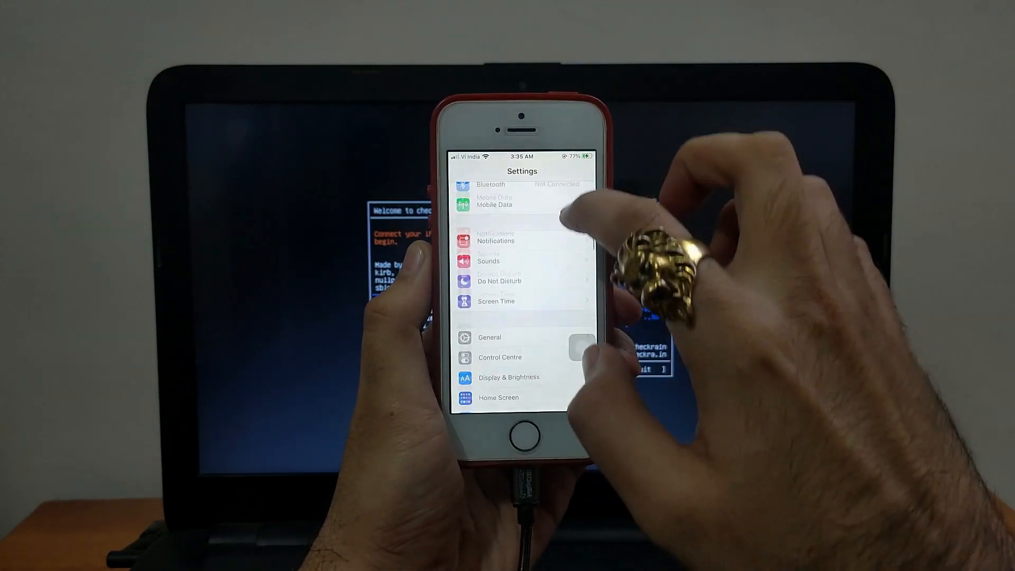
{"action": "left_click", "coordinate": [489, 336]}
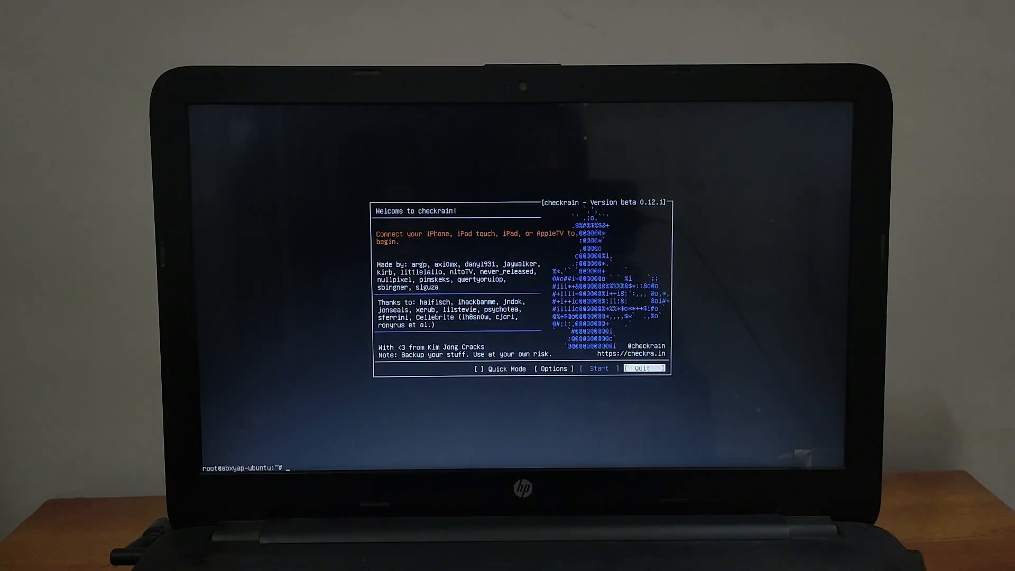
{"action": "type", "text": "poweroff"}
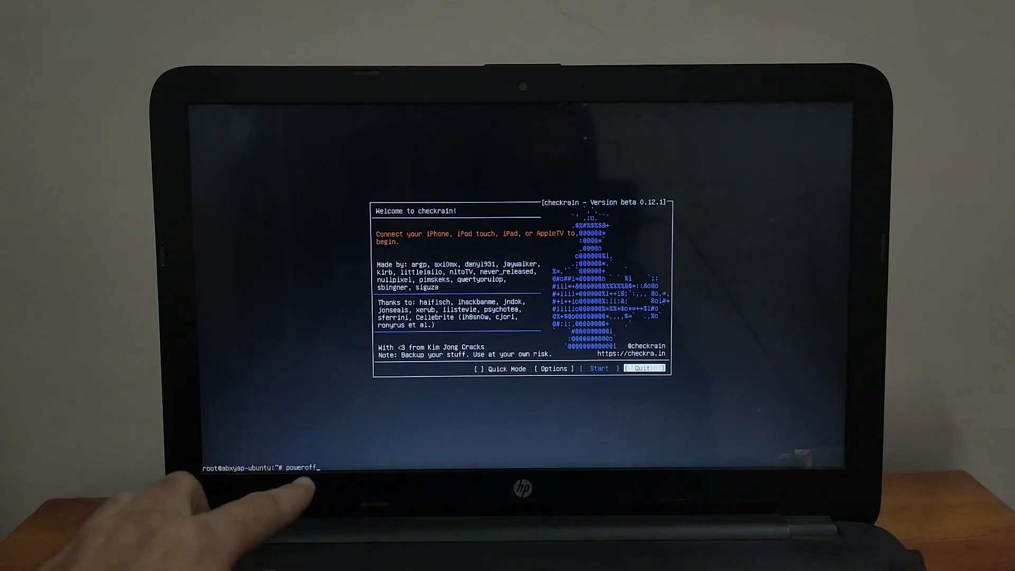